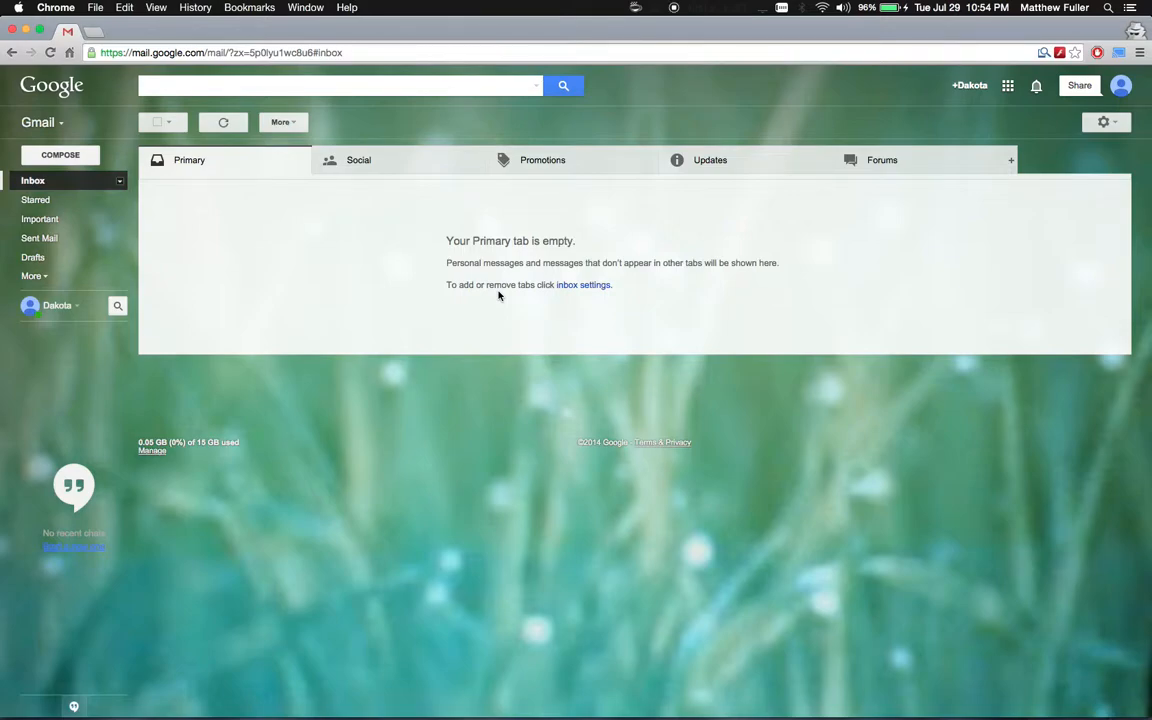
pyautogui.moveTo(196, 316)
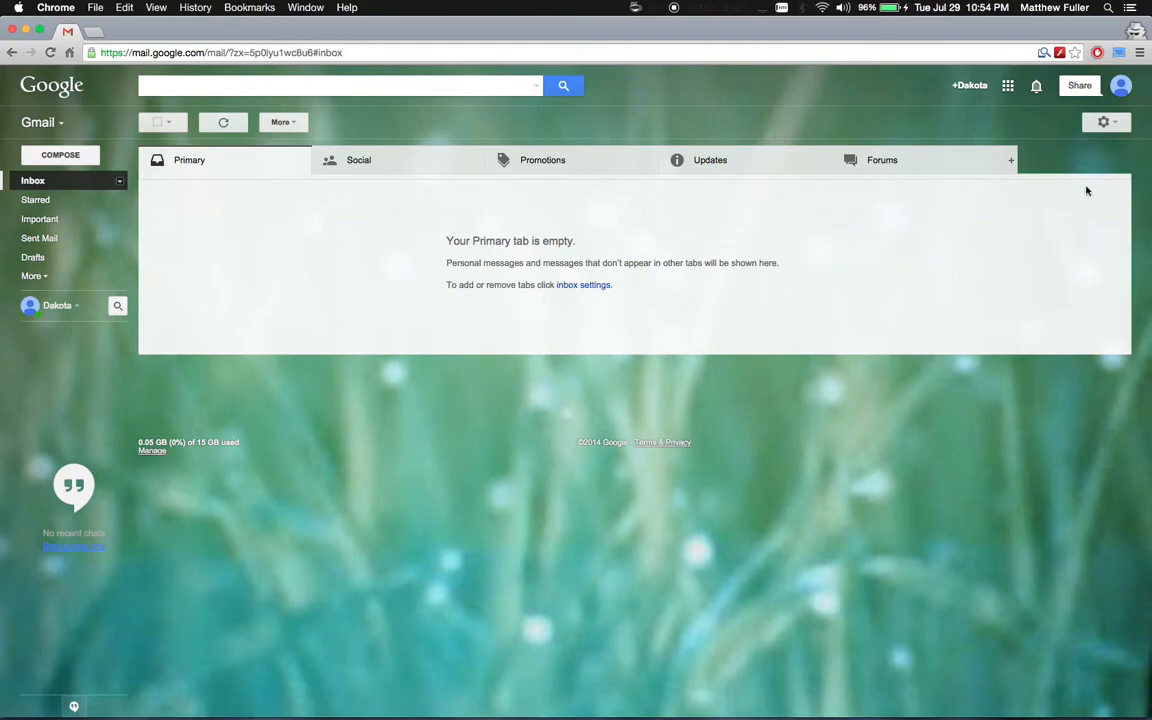
# Step: Reach the Labels settings section listing system labels, categories, circles and user labels
pyautogui.click(1106, 122)
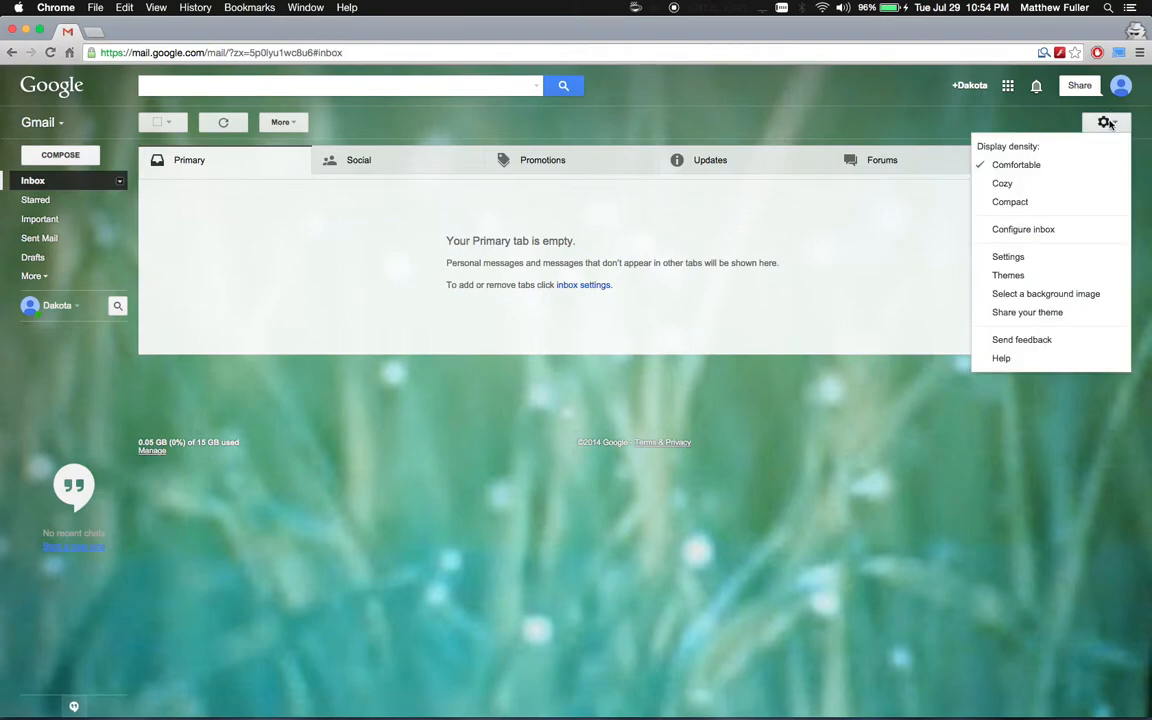
pyautogui.moveTo(1016, 258)
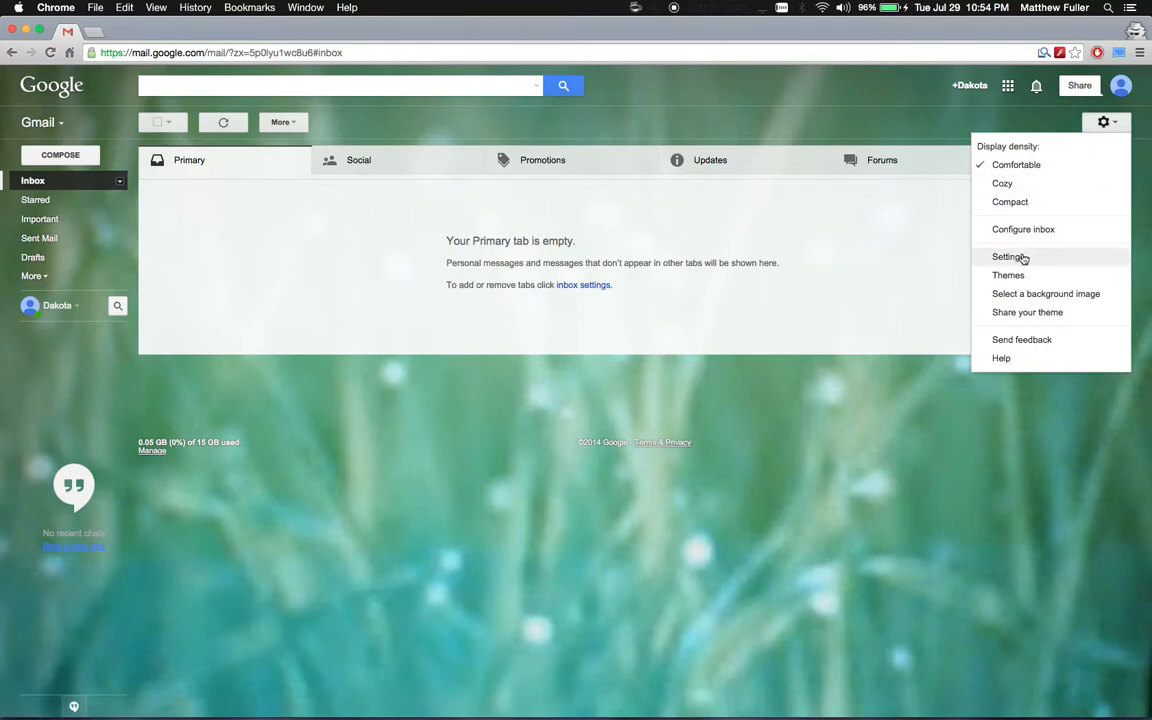
pyautogui.click(1008, 256)
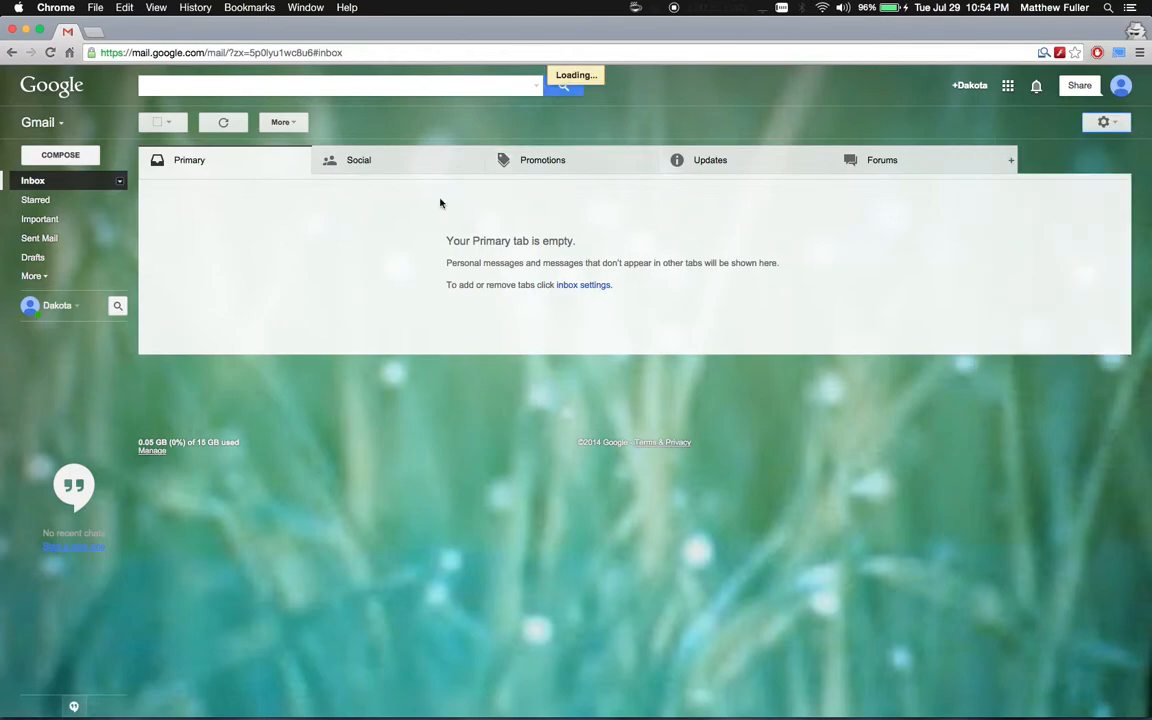
pyautogui.click(1104, 122)
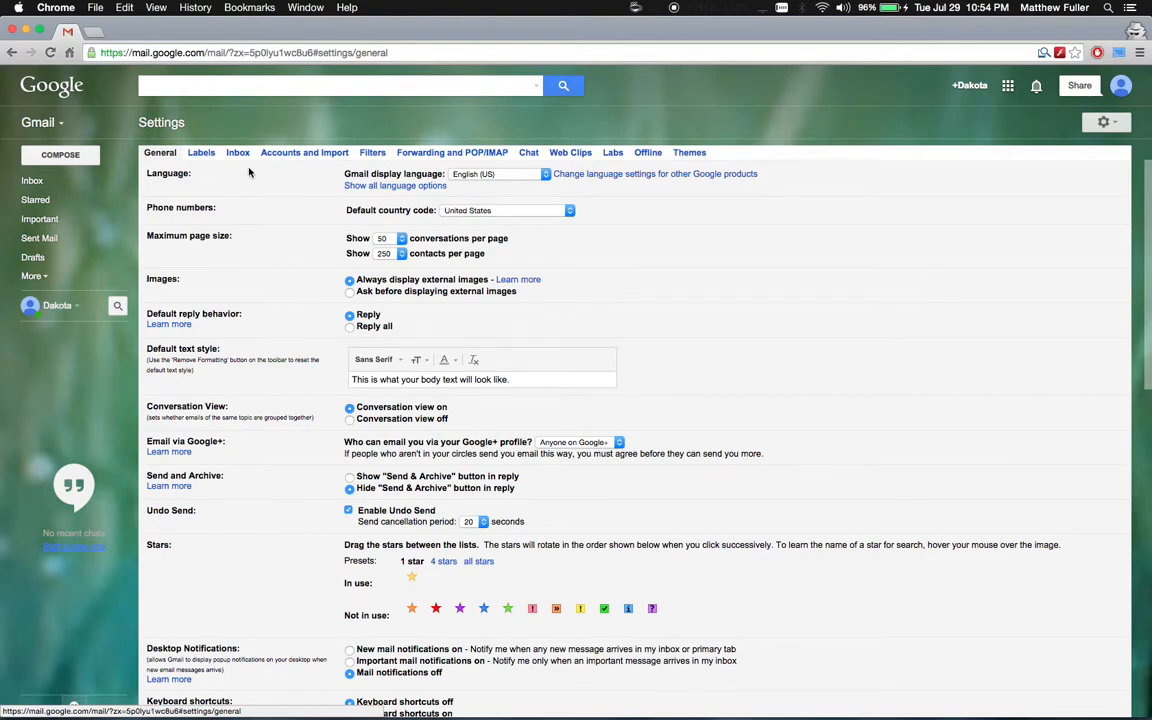
pyautogui.click(200, 152)
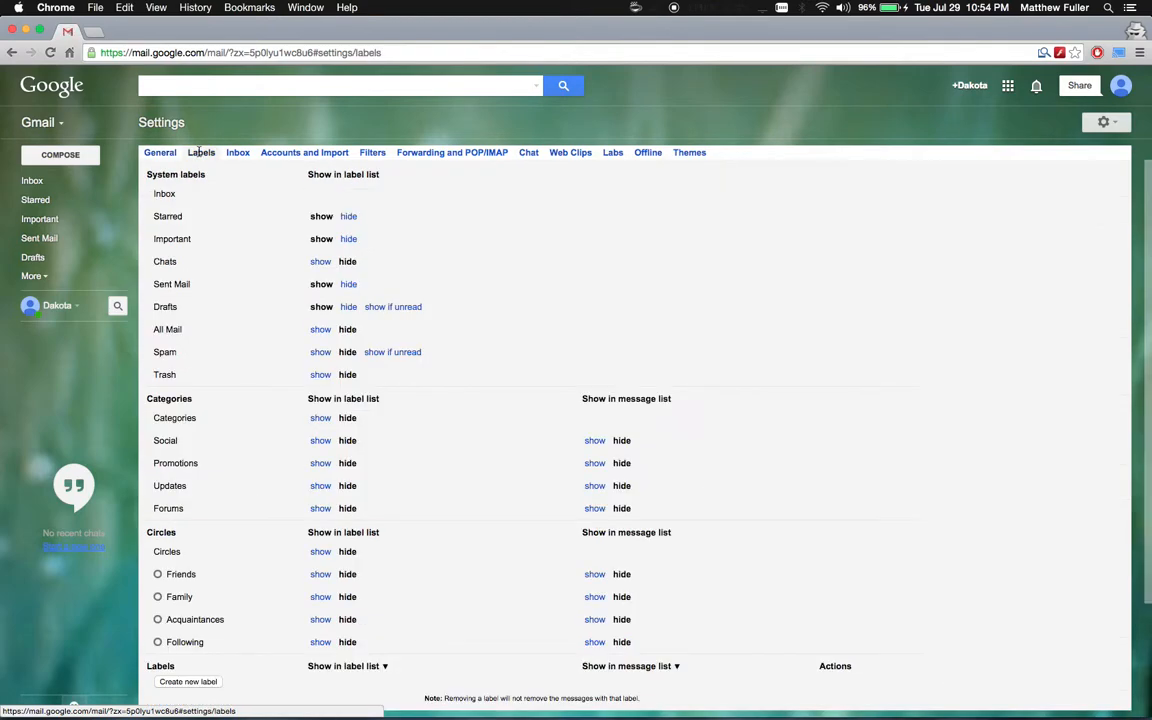
pyautogui.scroll(-3)
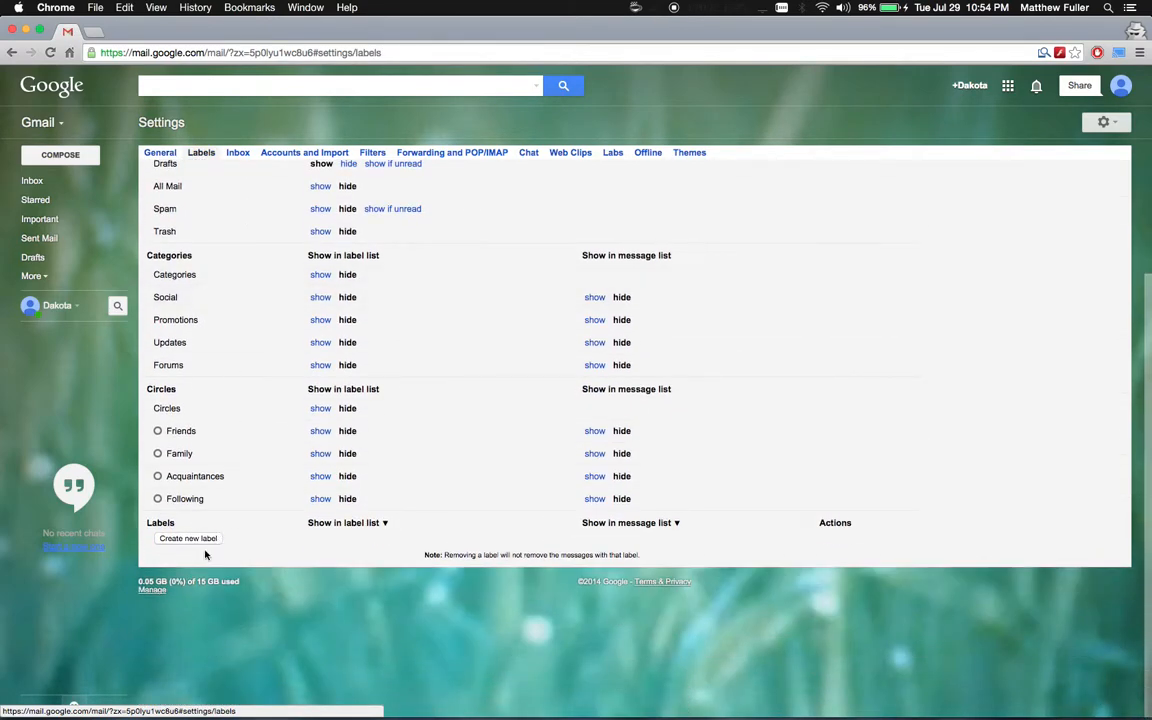
# Step: Add a new top-level label named Travel
pyautogui.click(188, 540)
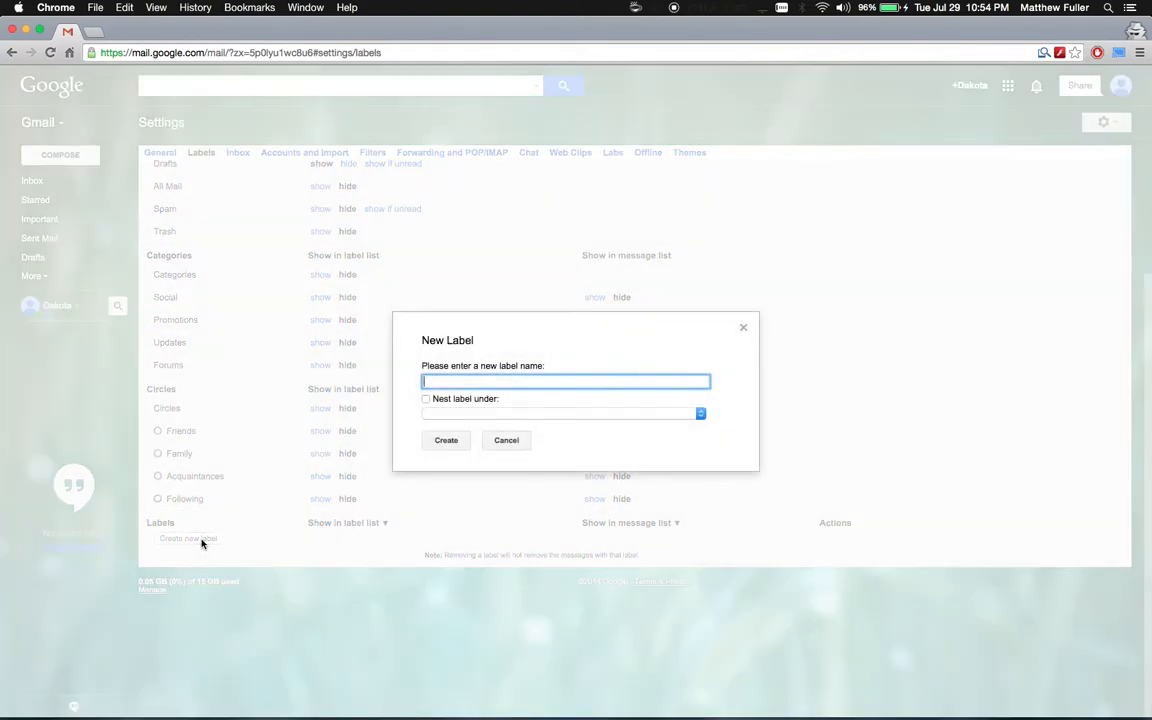
pyautogui.write('Travel')
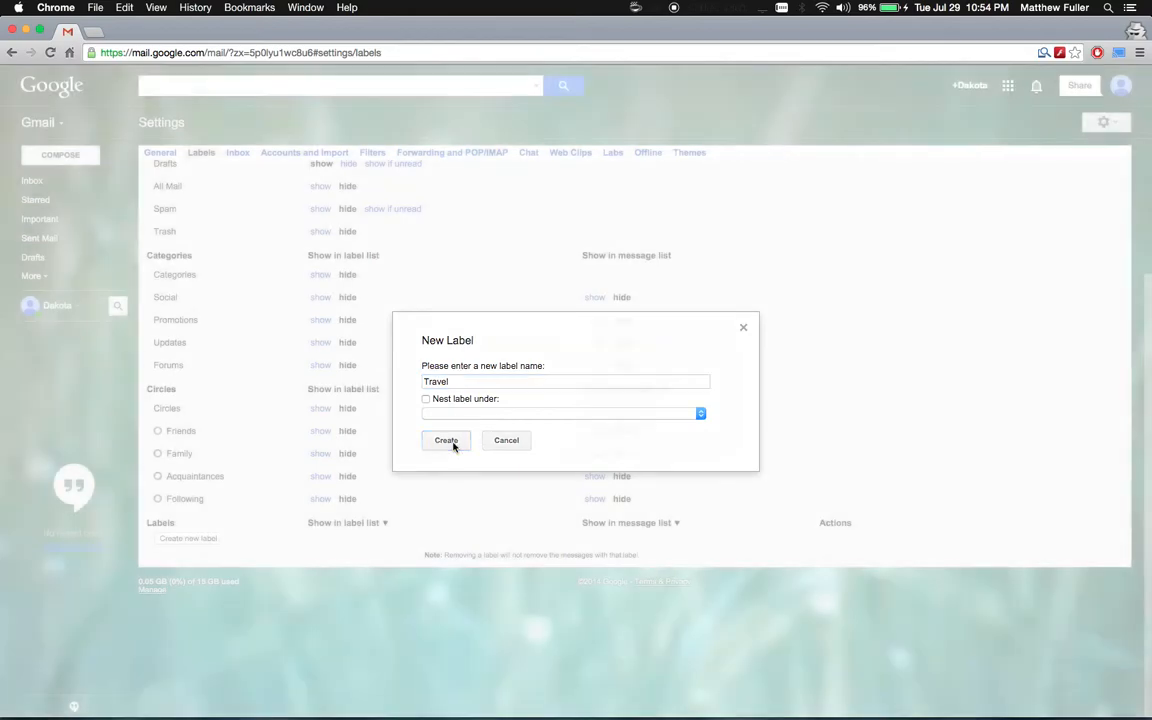
pyautogui.click(446, 440)
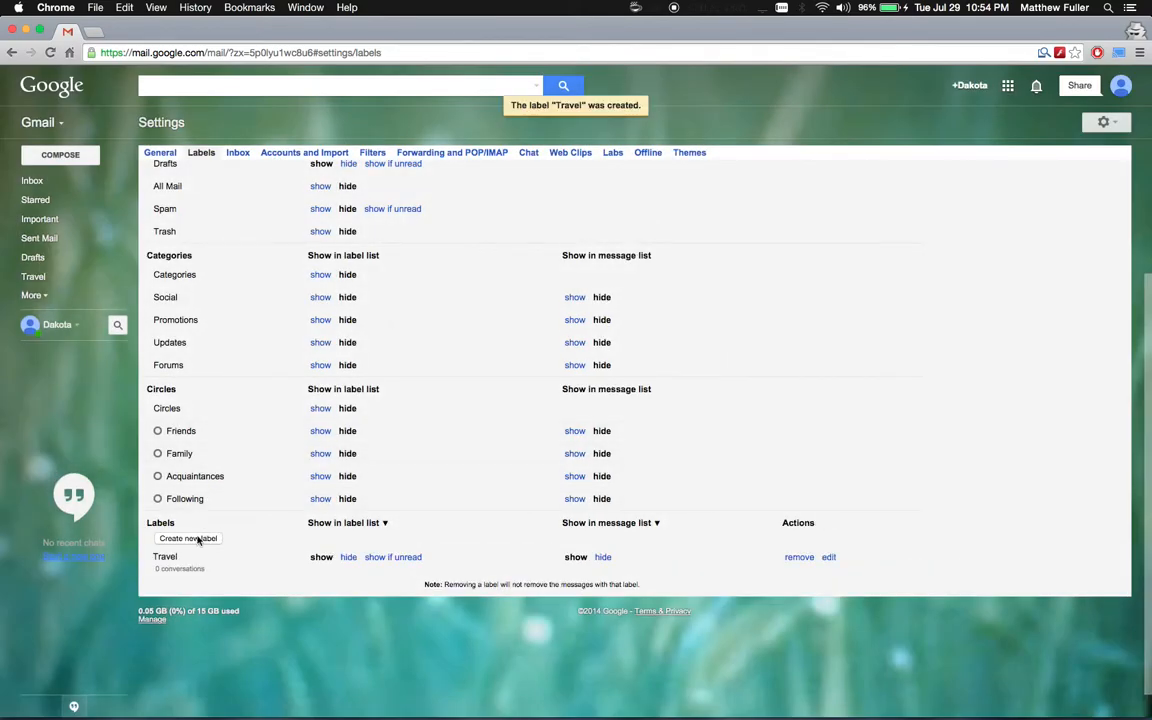
# Step: Add a label named Trip to Montana nested under the Travel label
pyautogui.click(188, 540)
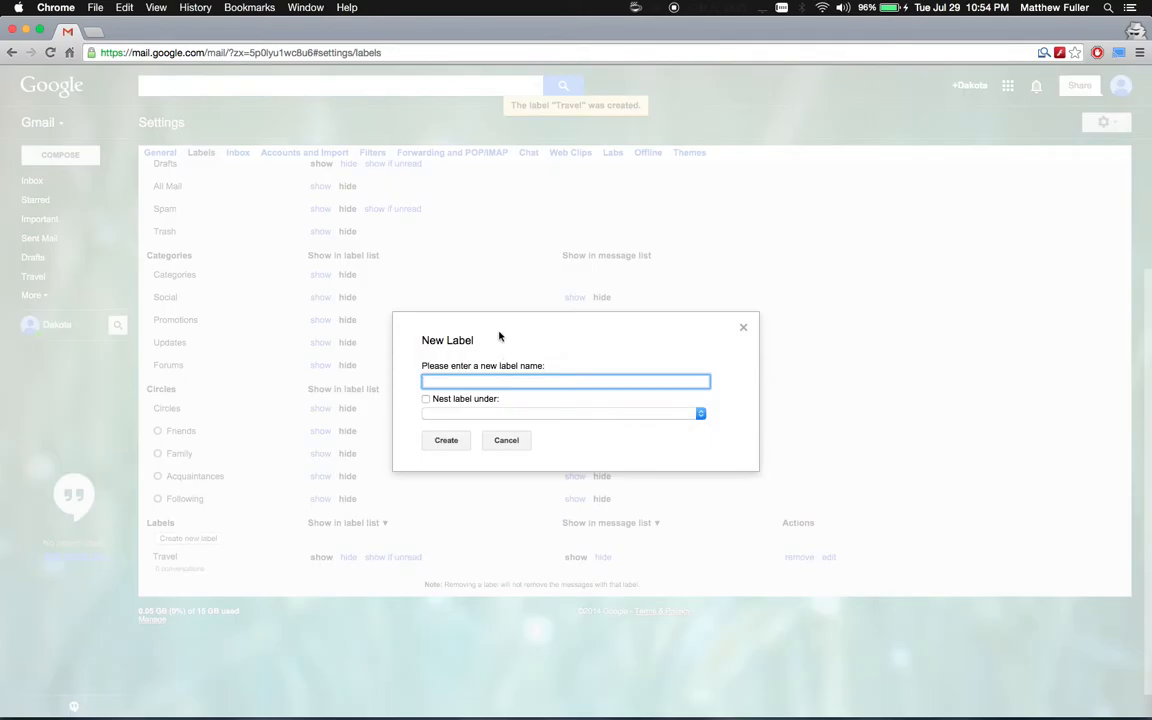
pyautogui.write('T')
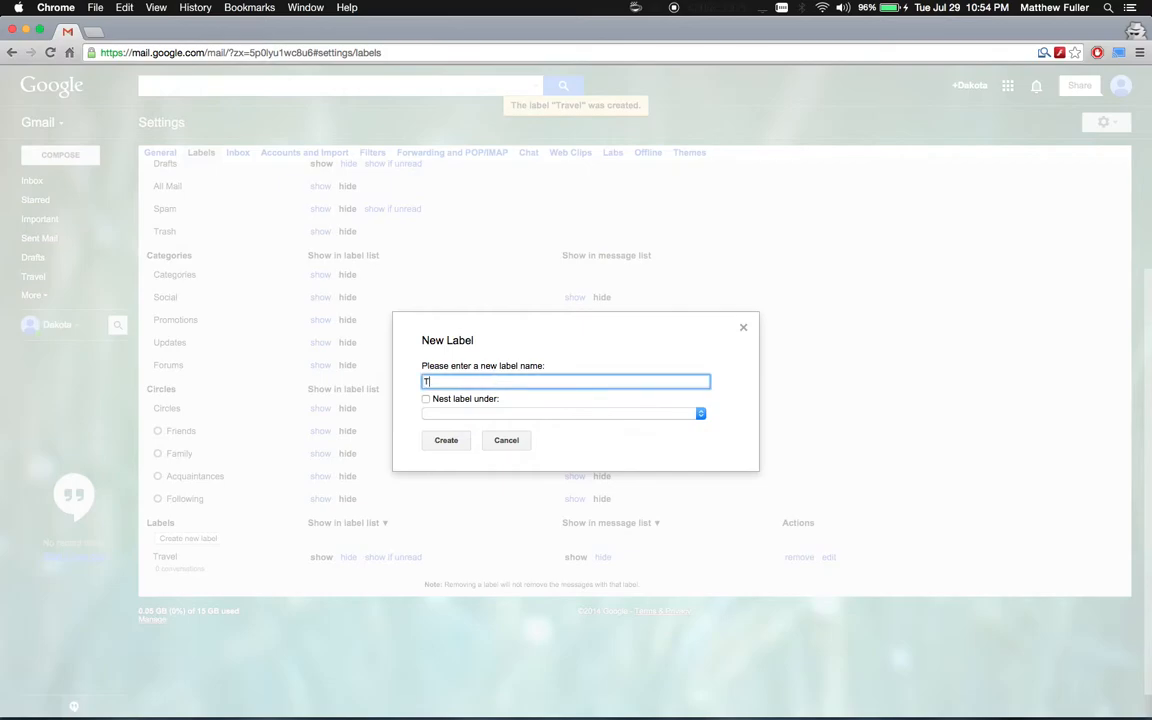
pyautogui.write('rip to')
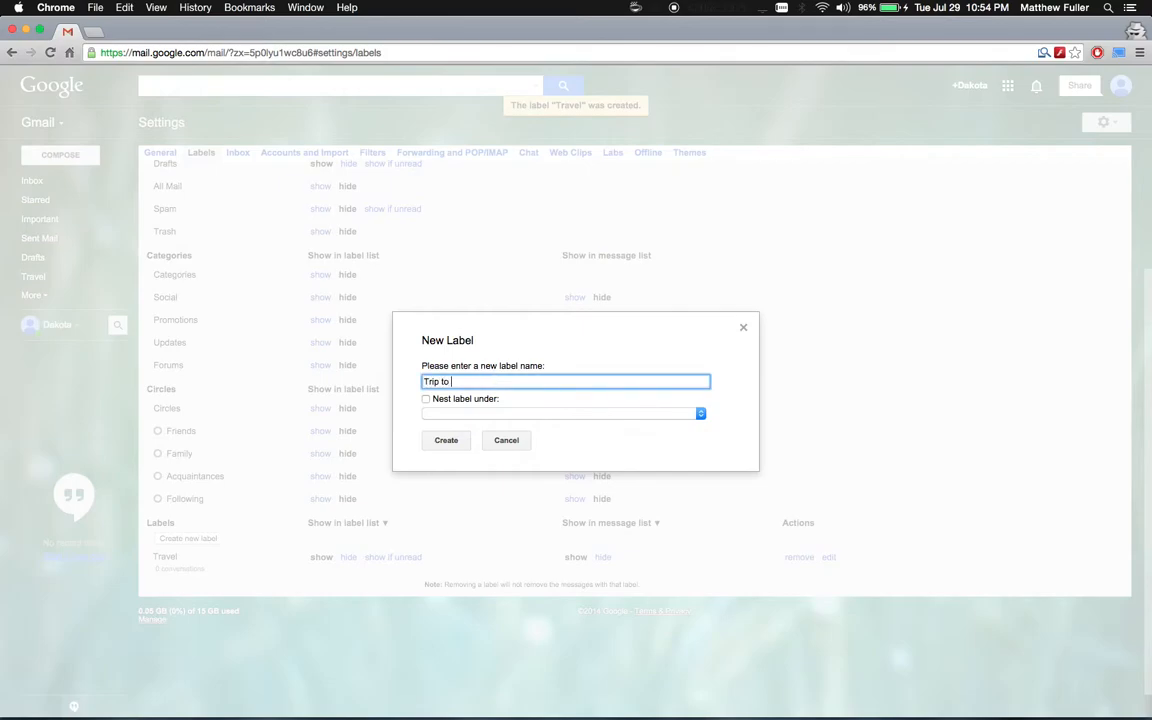
pyautogui.write('Montana')
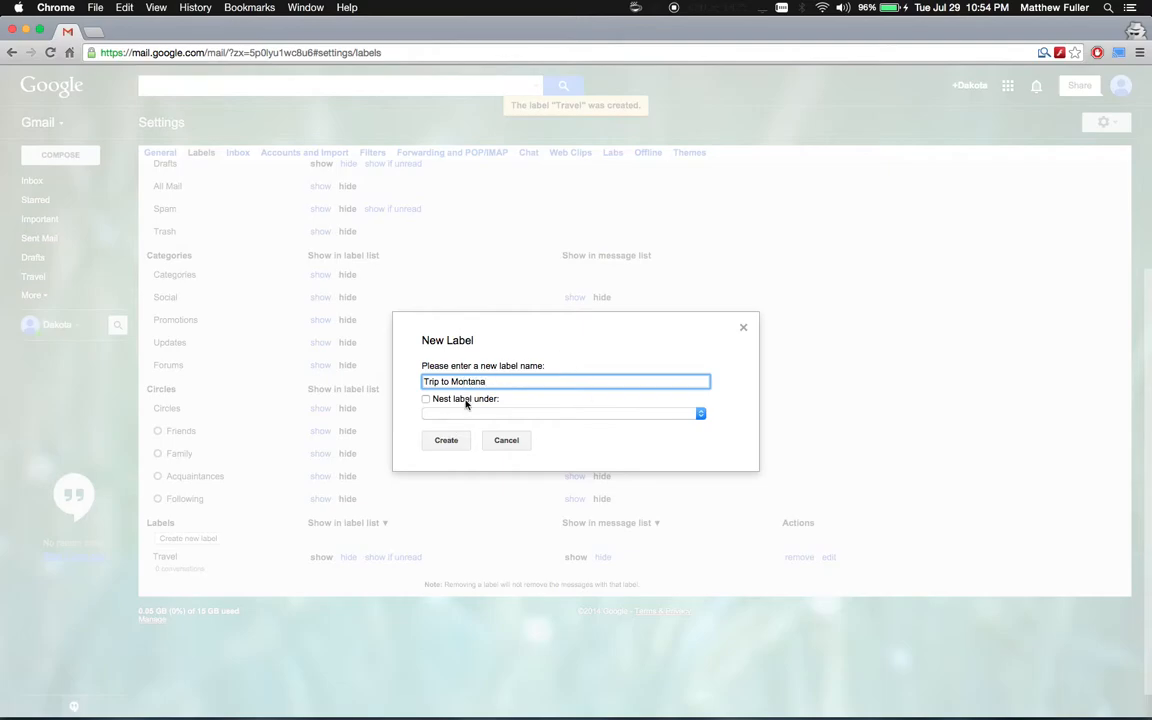
pyautogui.click(426, 400)
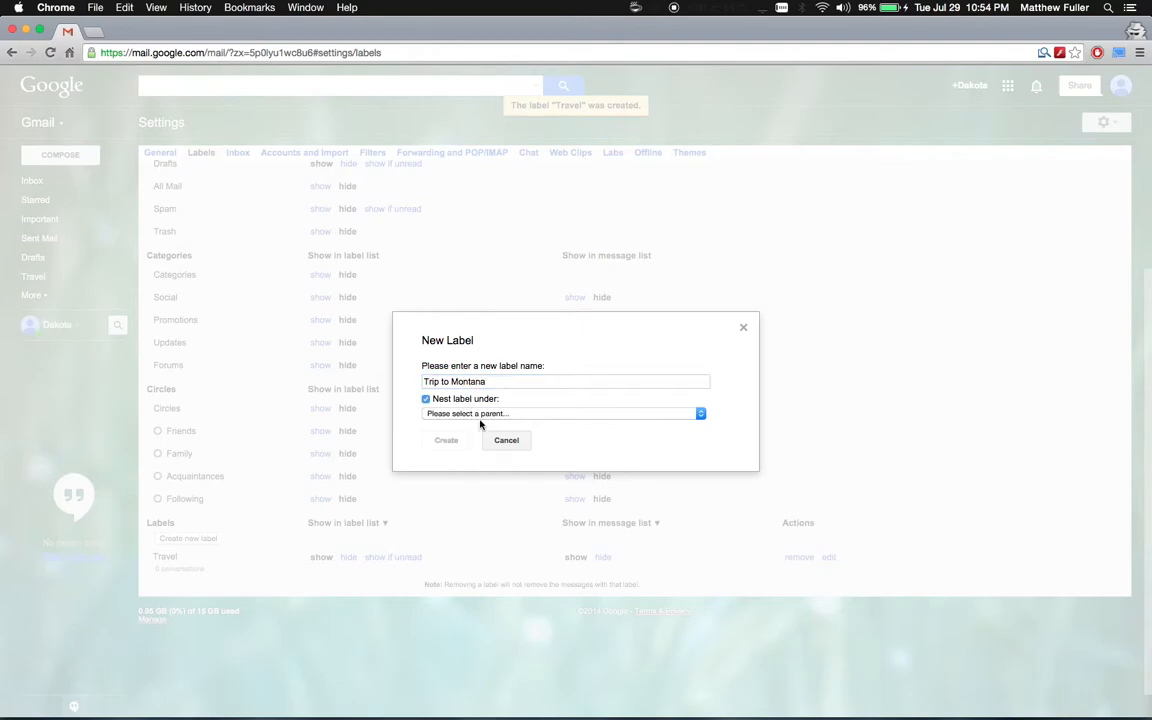
pyautogui.click(560, 412)
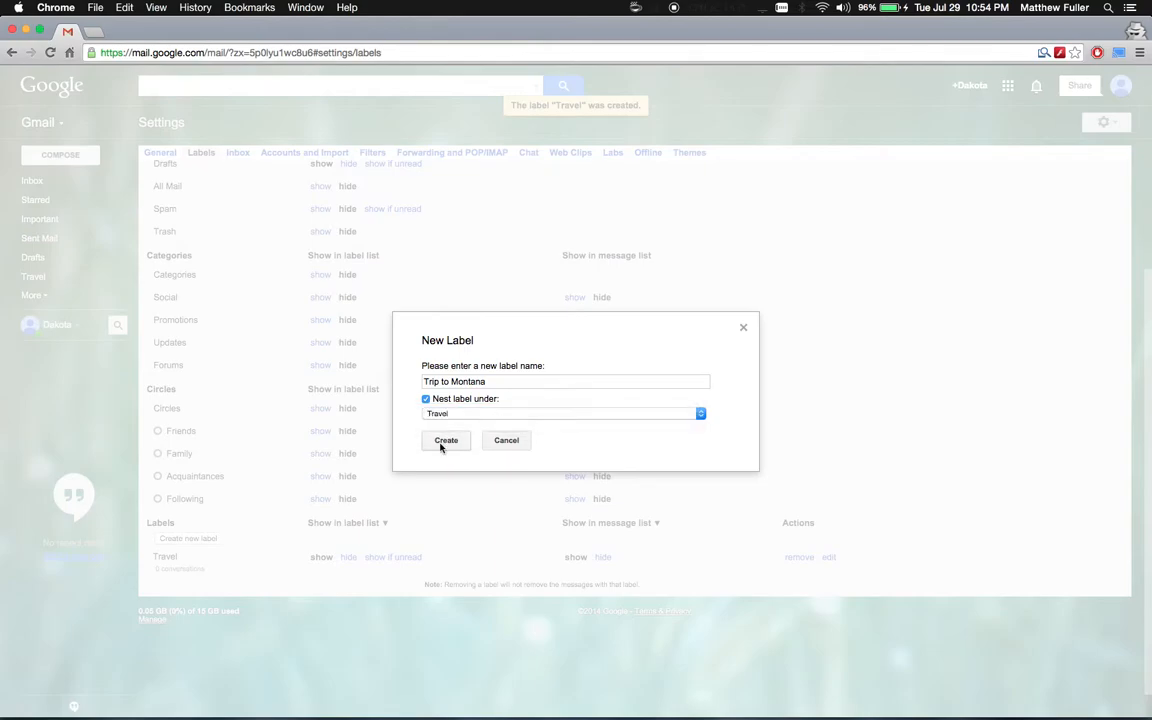
pyautogui.click(446, 440)
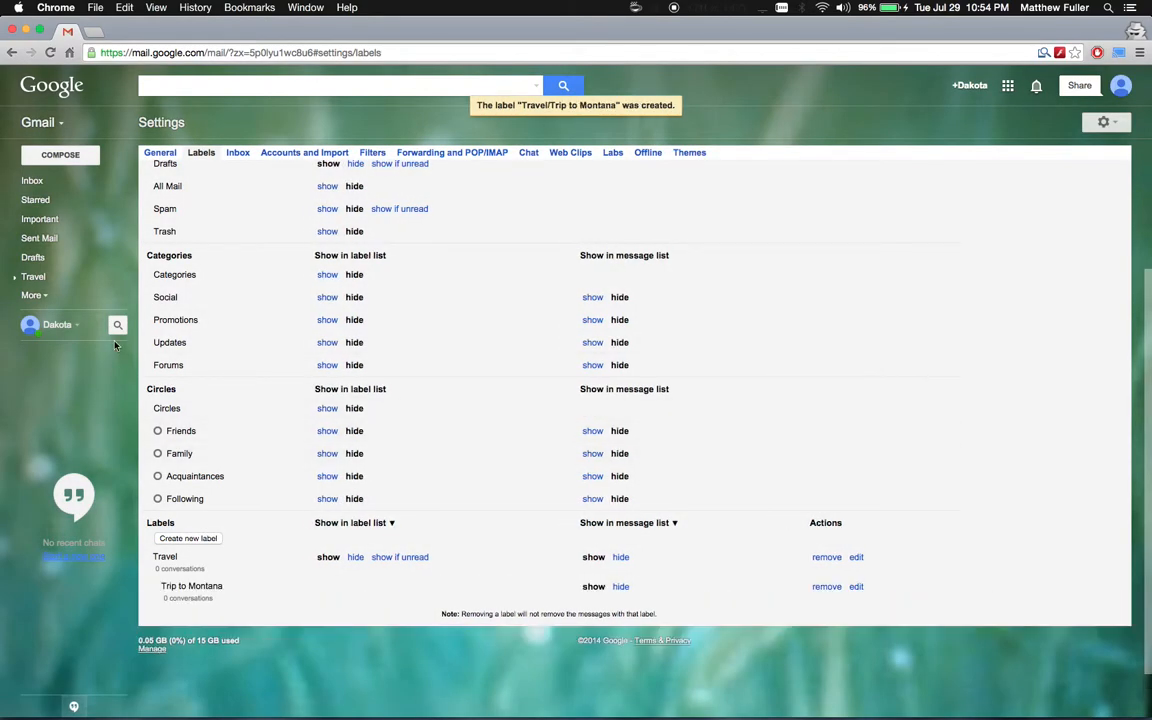
# Step: Return to the inbox and expand Travel to show Trip to Montana beneath it
pyautogui.click(32, 180)
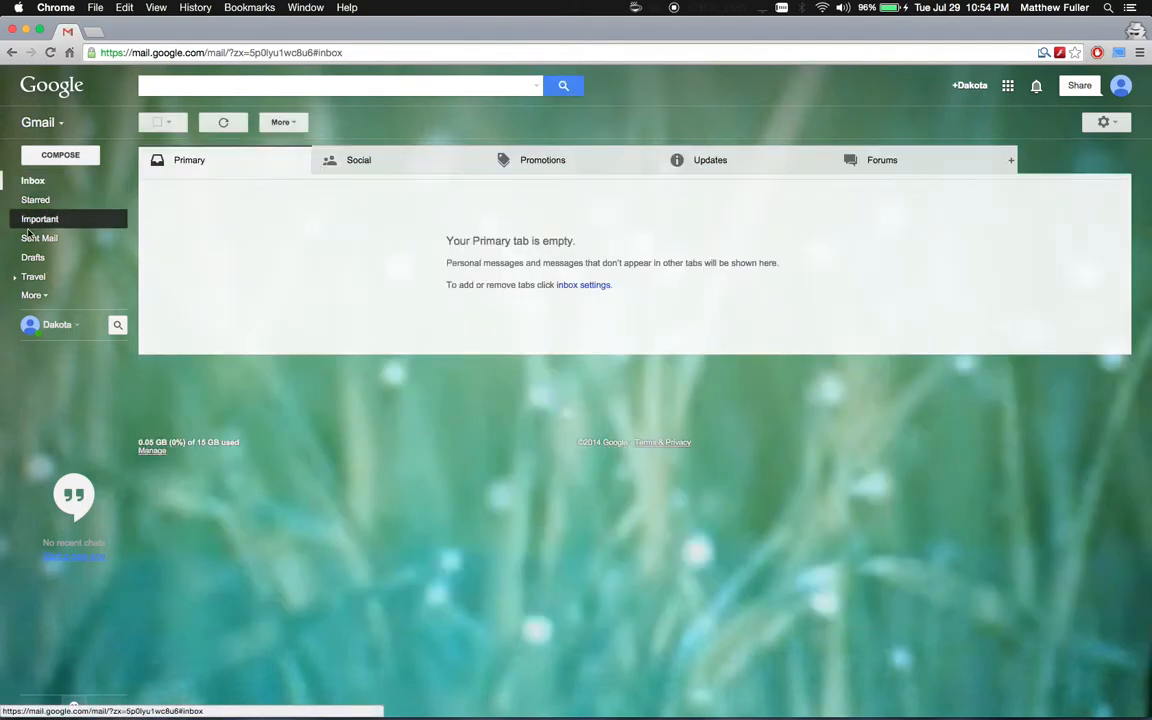
pyautogui.click(16, 276)
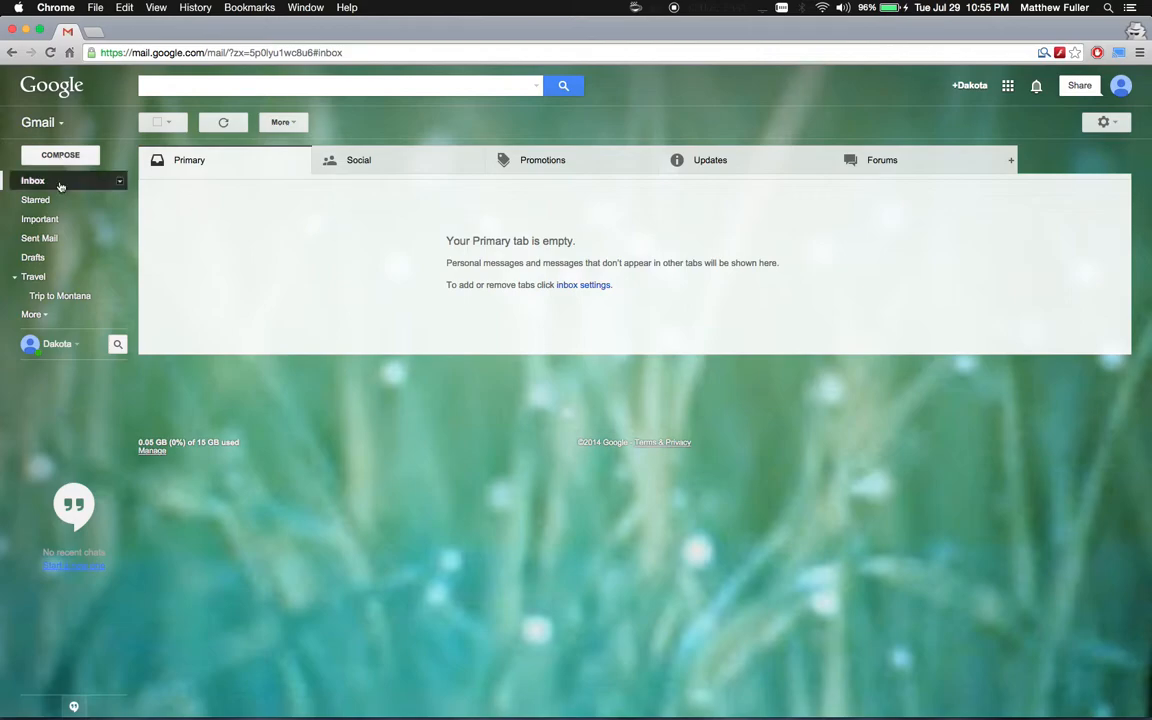
# Step: Save a new message with body text Test as a draft and view it in Drafts
pyautogui.click(60, 156)
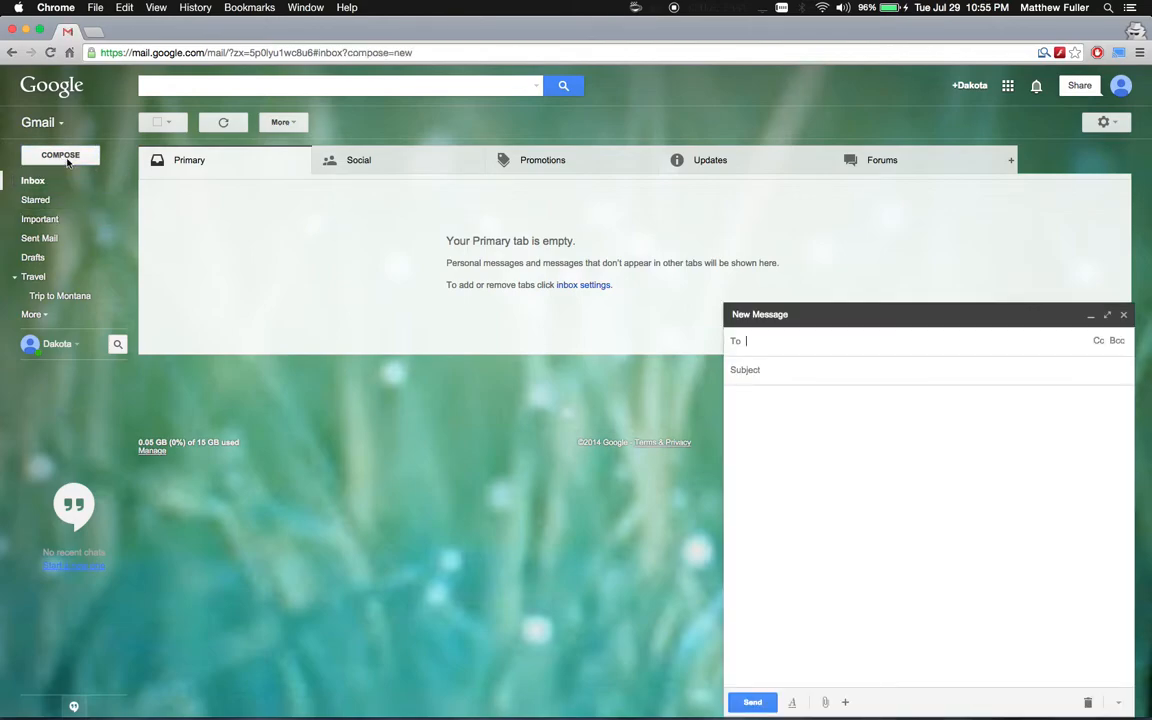
pyautogui.write('Test')
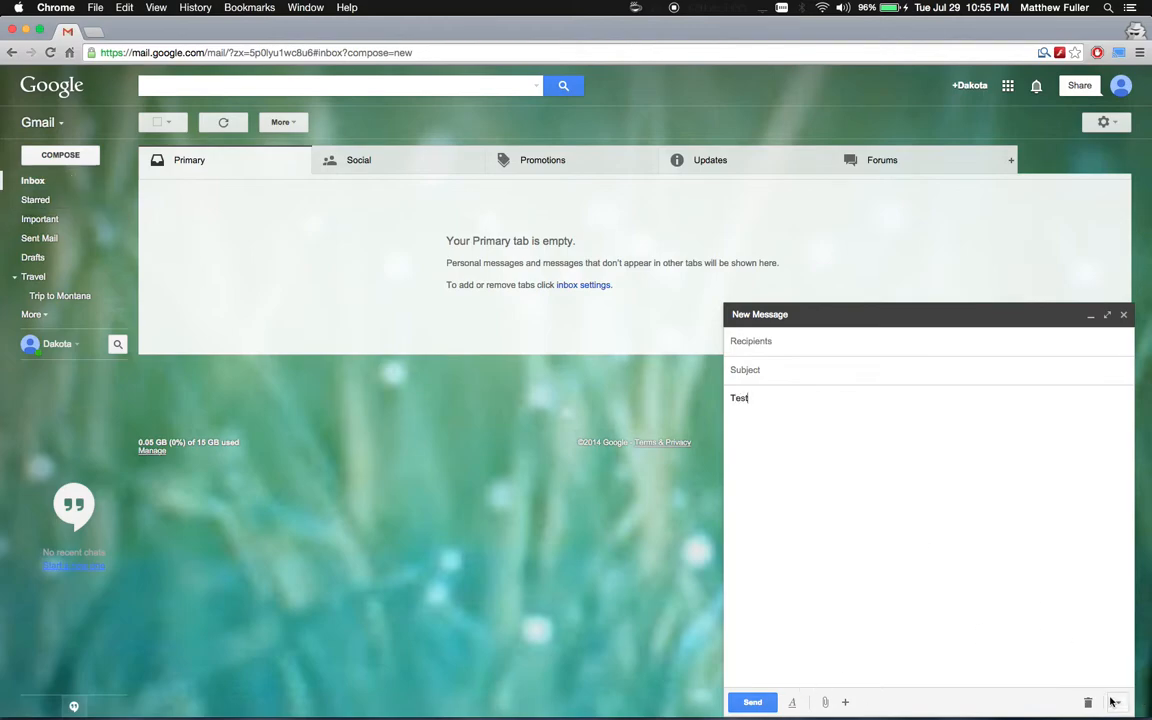
pyautogui.click(1124, 314)
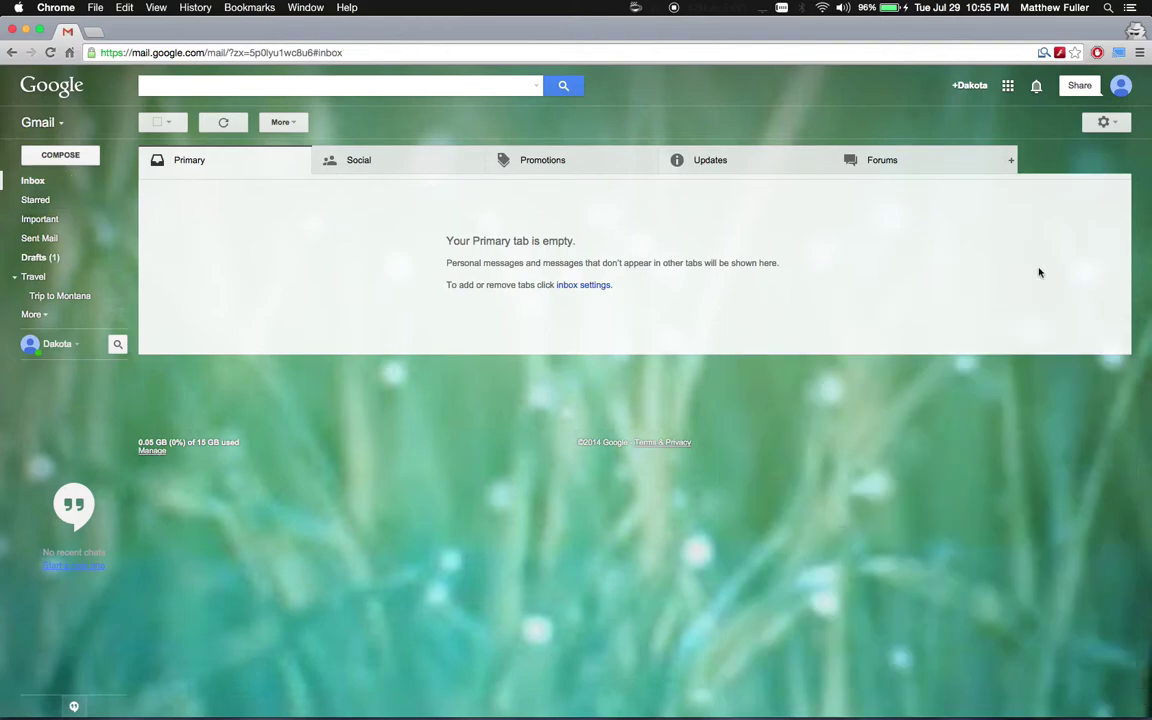
pyautogui.click(34, 256)
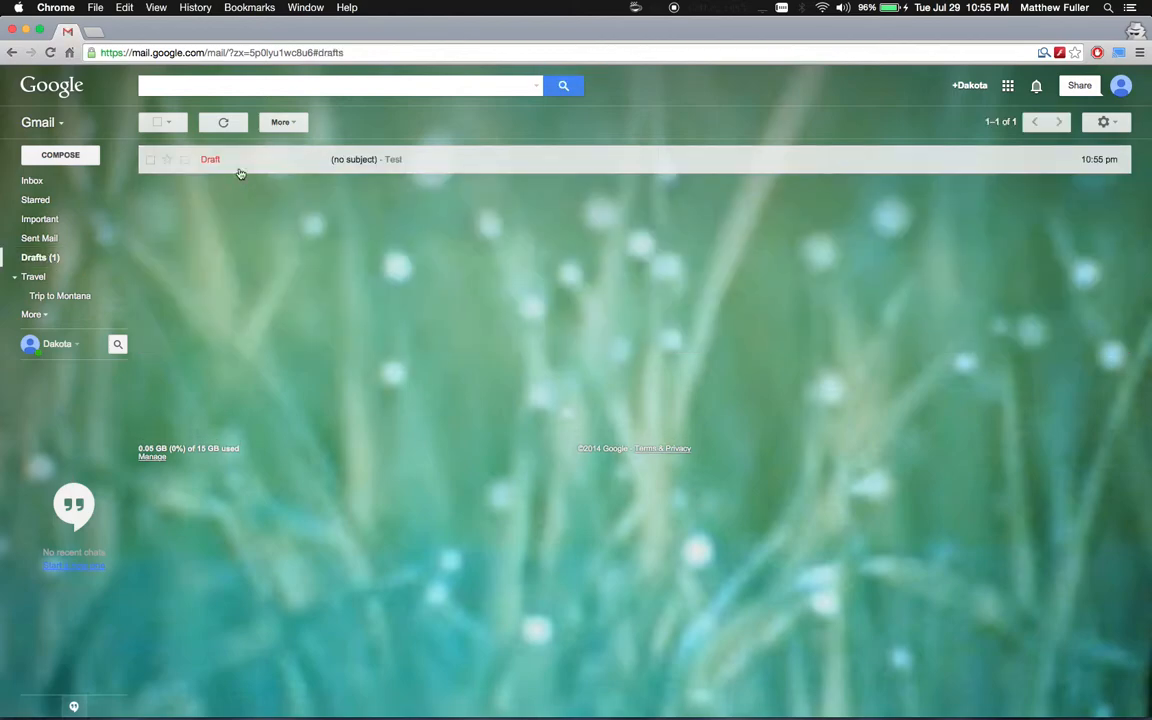
# Step: Apply the Travel/Trip to Montana label to the Test draft and view that label
pyautogui.click(150, 160)
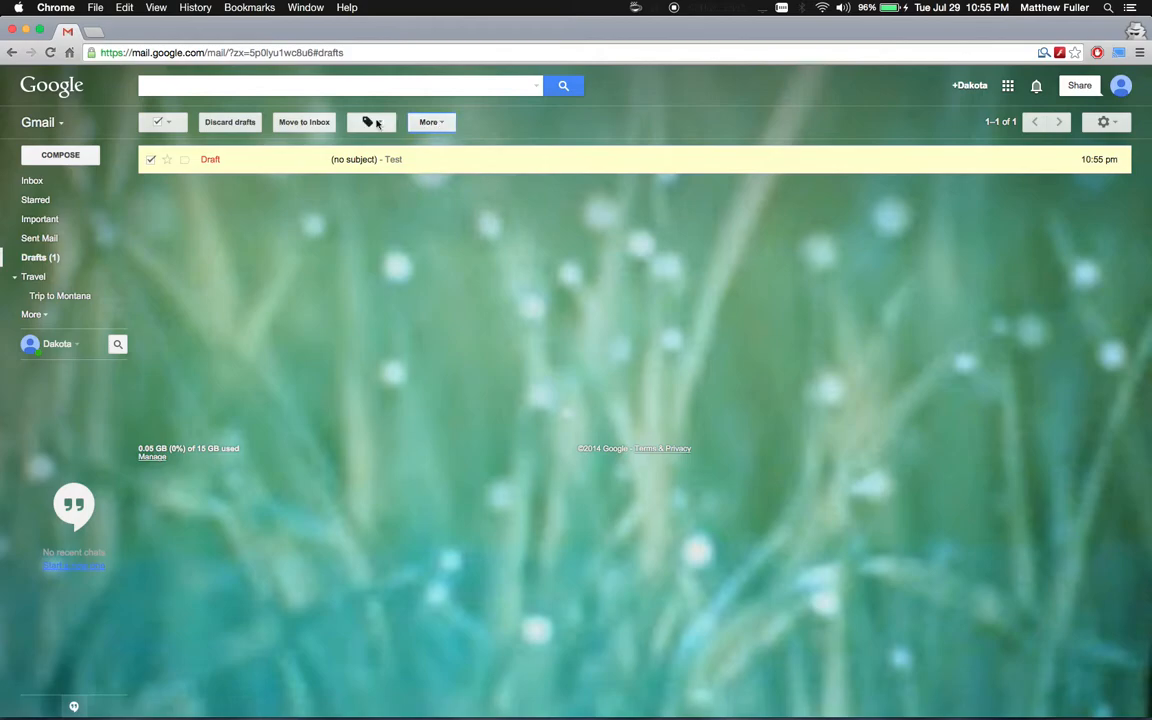
pyautogui.click(368, 122)
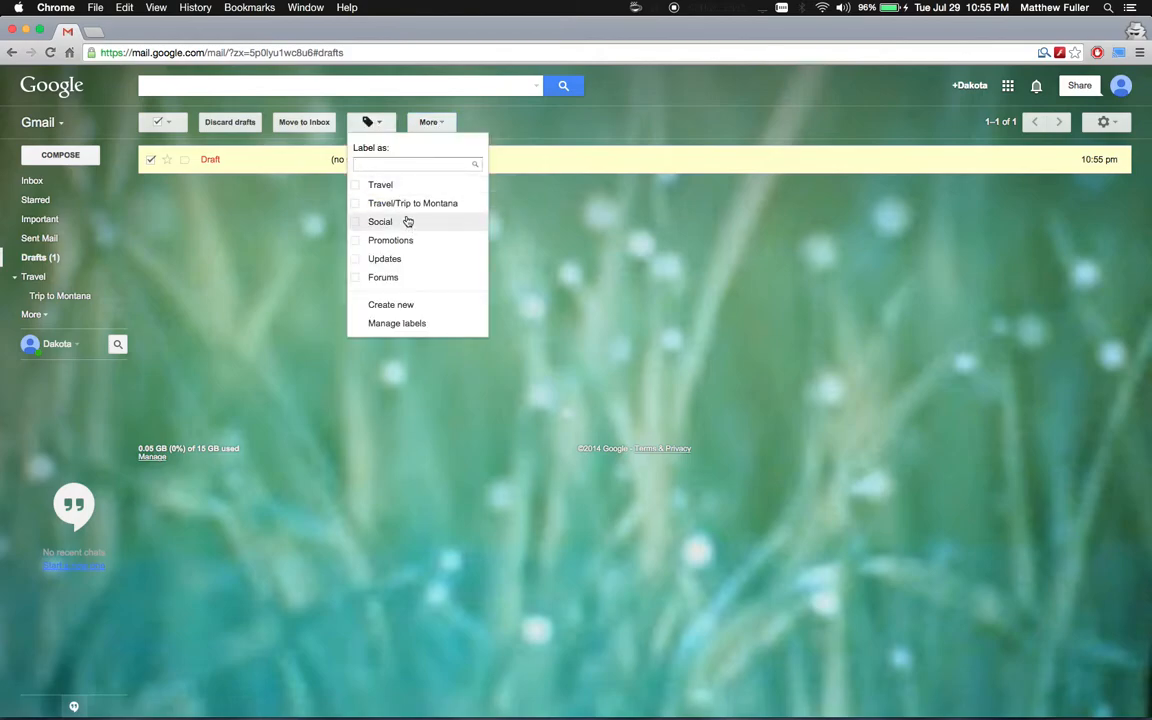
pyautogui.moveTo(444, 208)
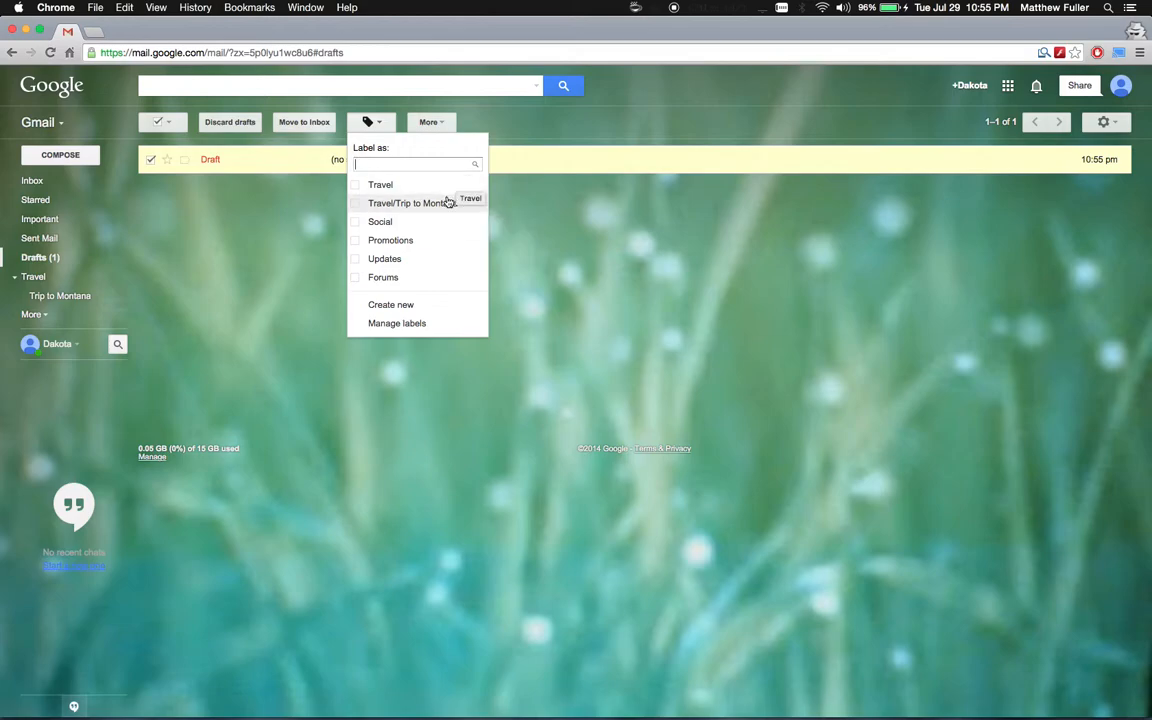
pyautogui.moveTo(432, 204)
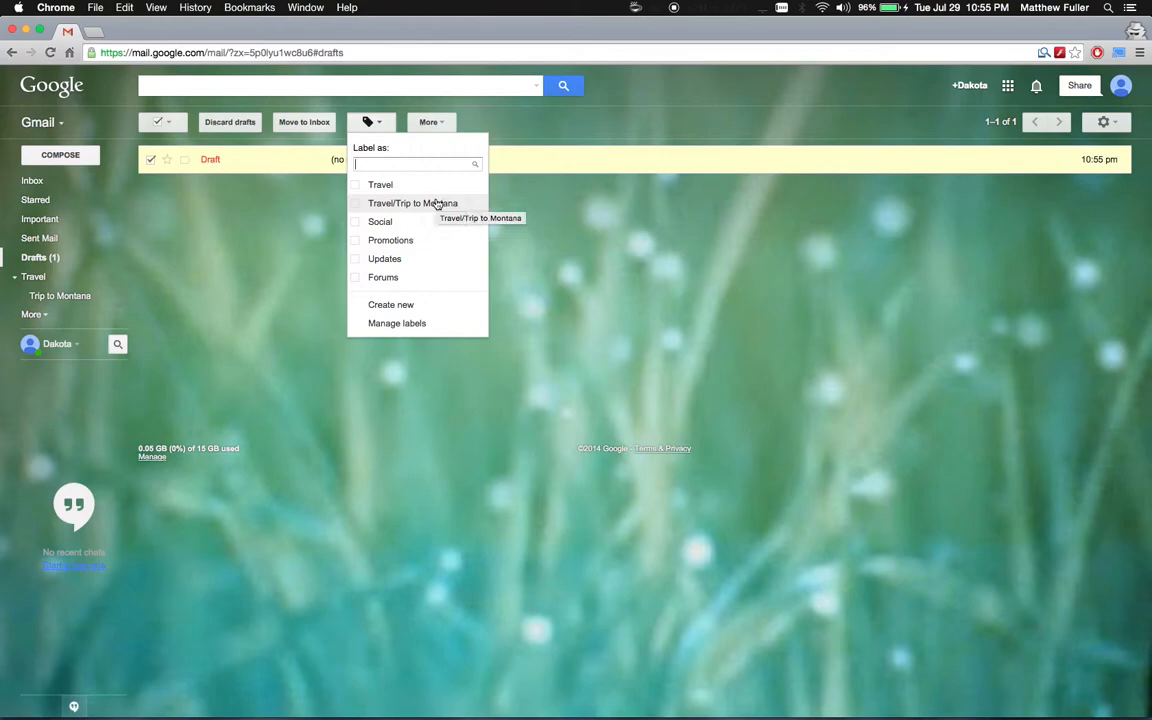
pyautogui.click(416, 204)
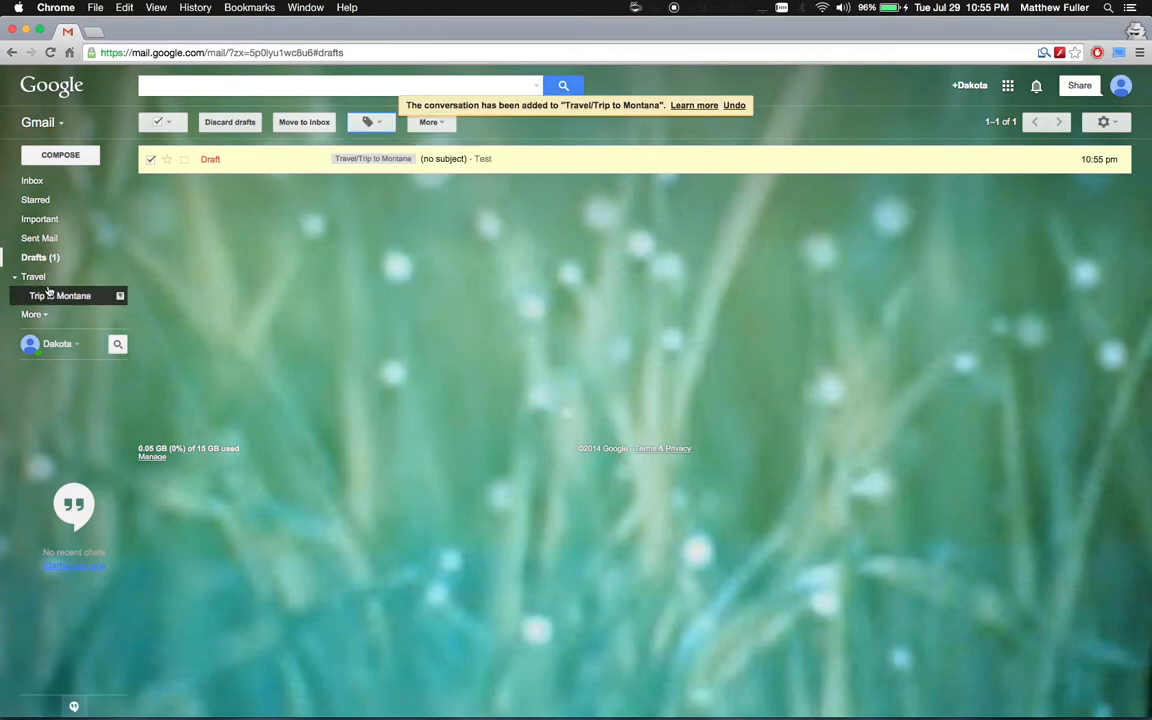
pyautogui.click(62, 296)
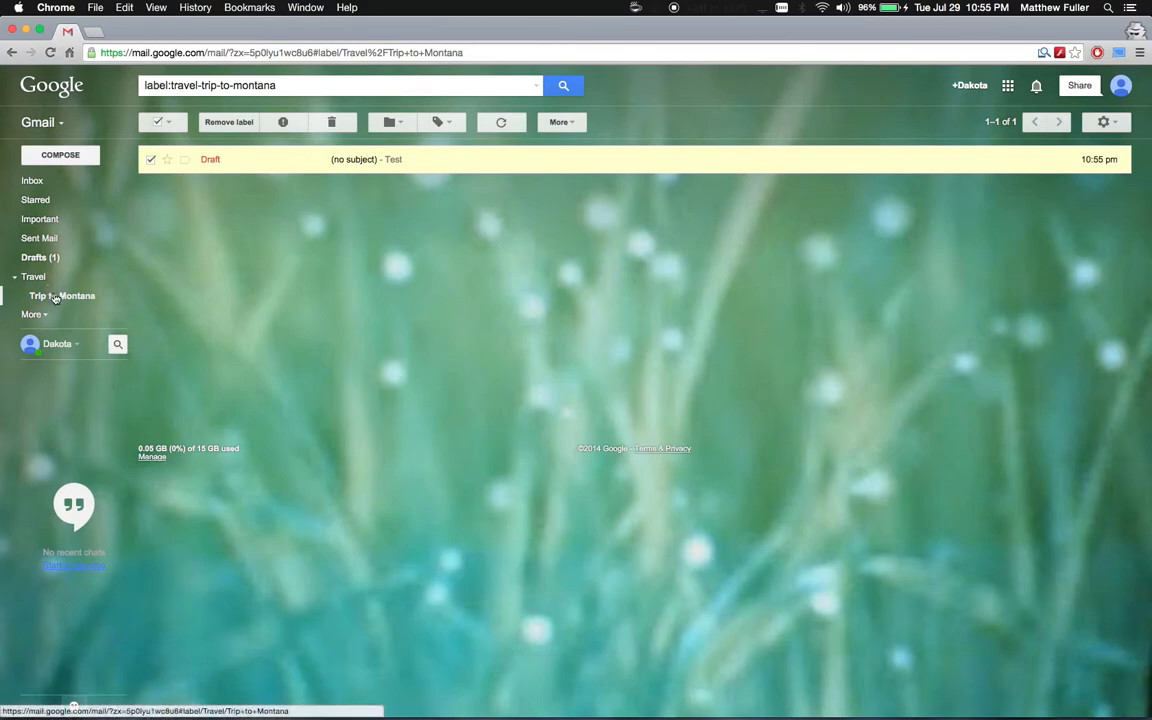
pyautogui.moveTo(58, 284)
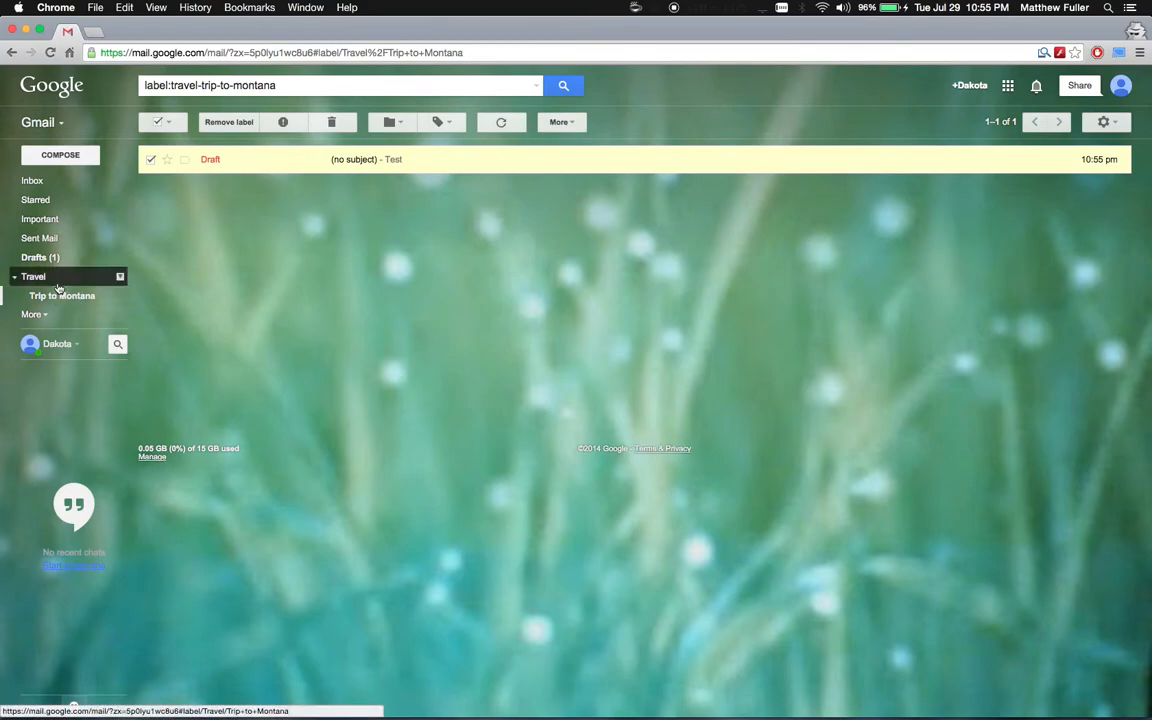
# Step: View the empty Travel label, then go back to the Primary inbox
pyautogui.click(36, 276)
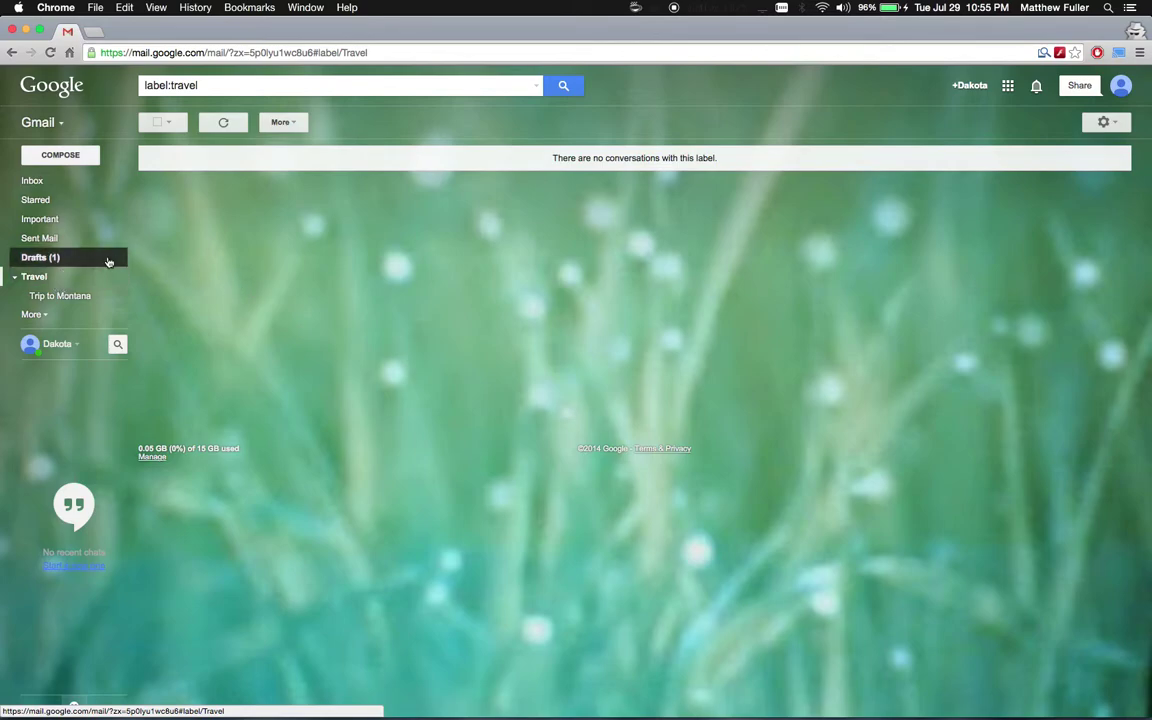
pyautogui.moveTo(80, 200)
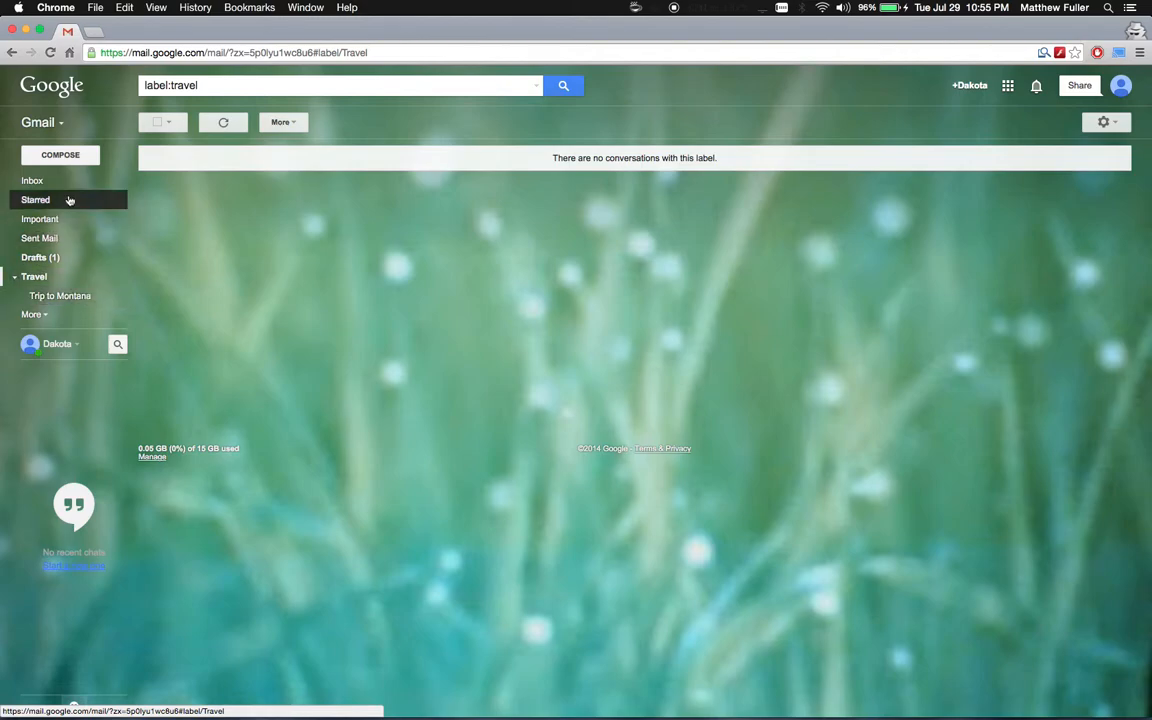
pyautogui.click(32, 180)
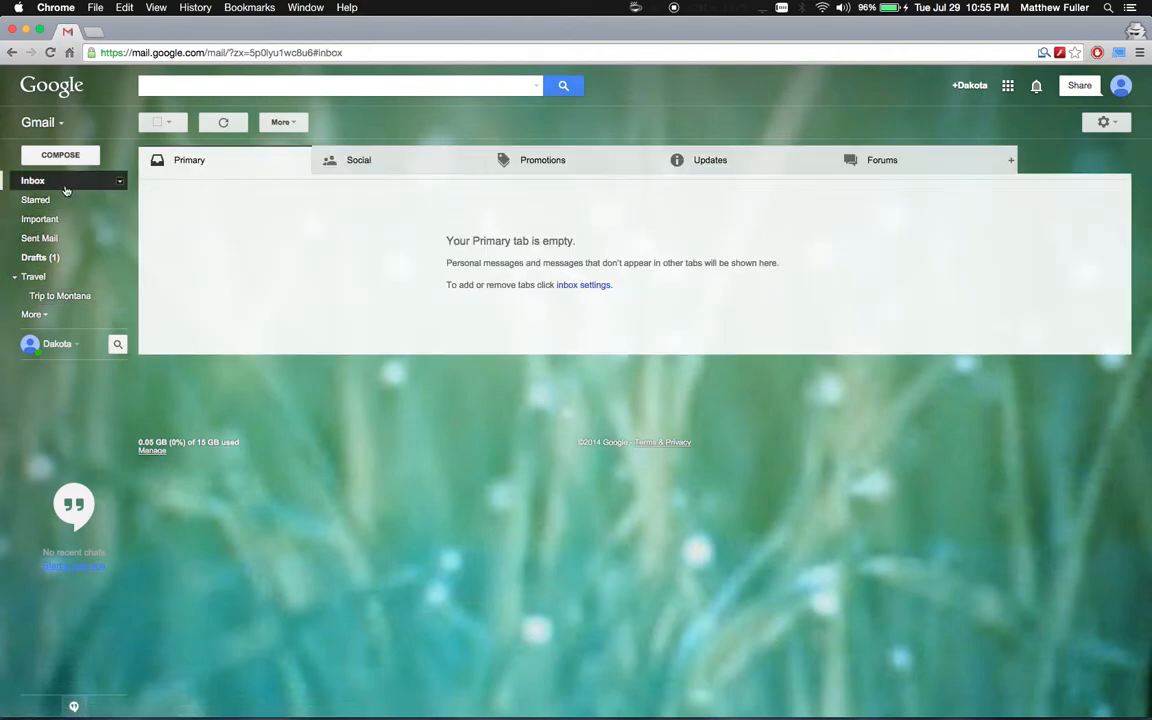
pyautogui.moveTo(692, 110)
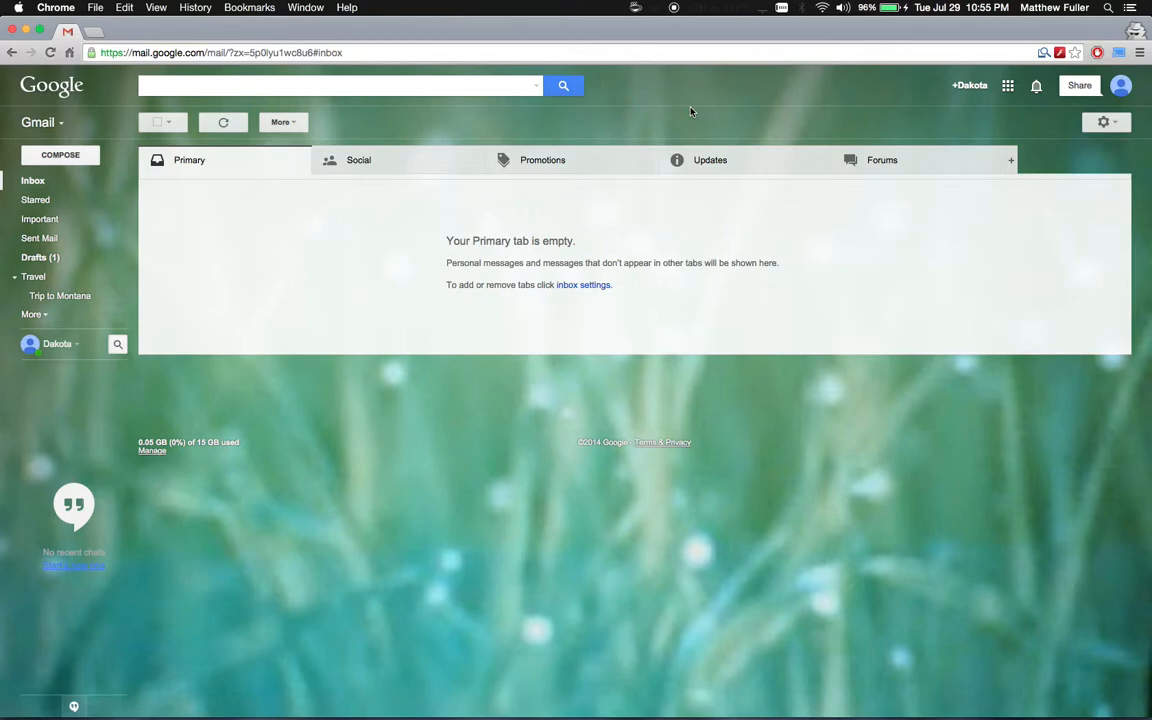
pyautogui.moveTo(694, 68)
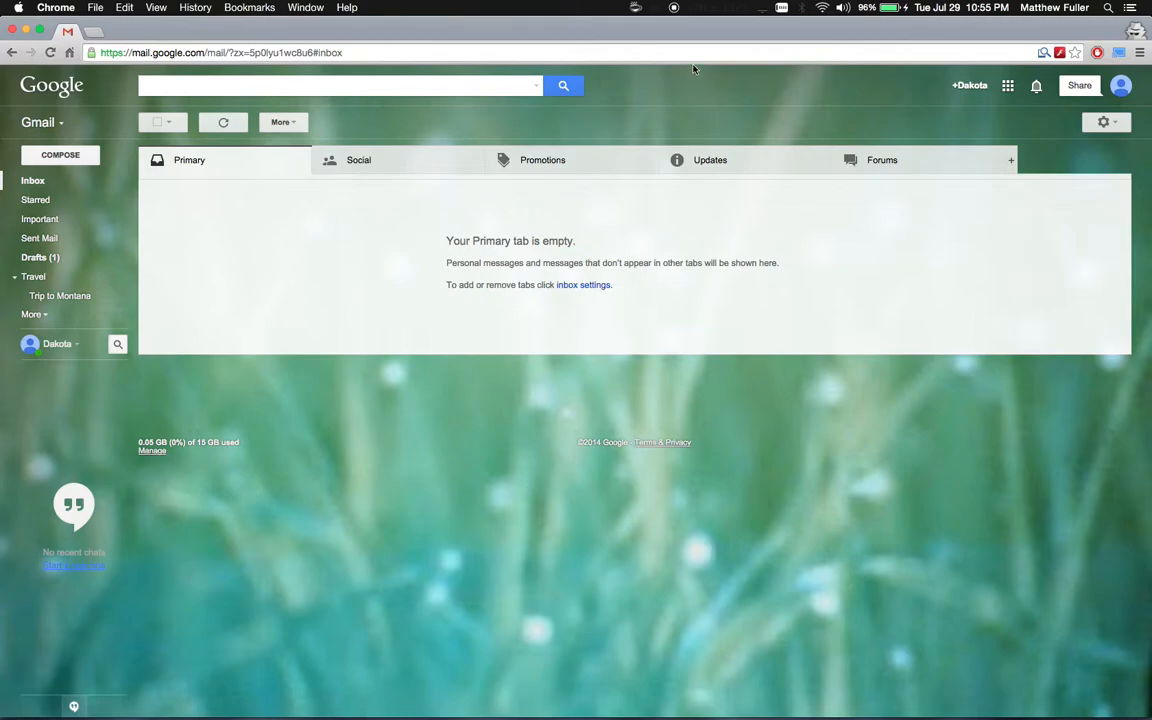